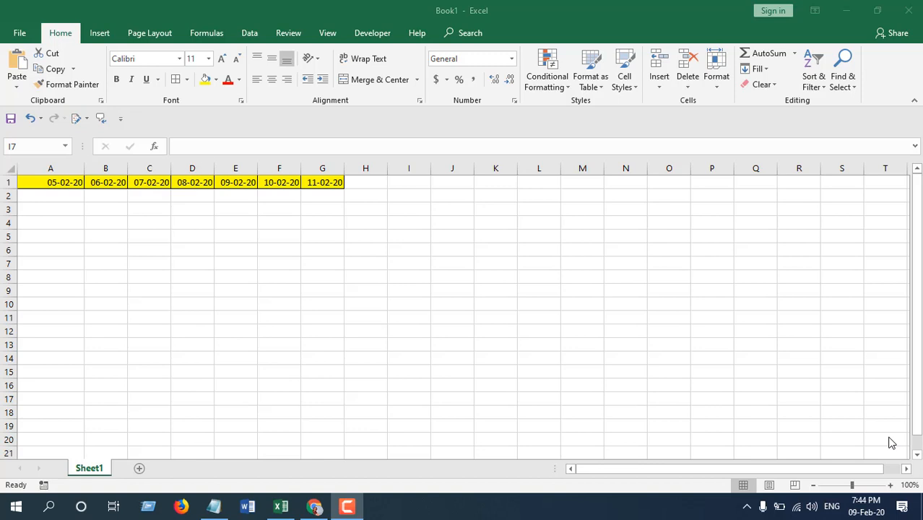
pyautogui.moveTo(625, 306)
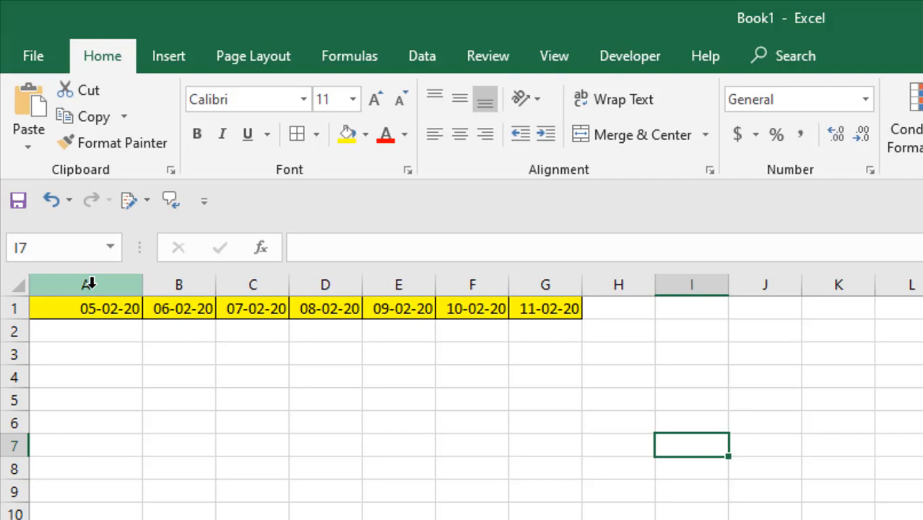
# Select the date columns from 05-02-20 through 11-02-20 to check which are locked.
pyautogui.moveTo(86, 283); pyautogui.dragTo(399, 283)
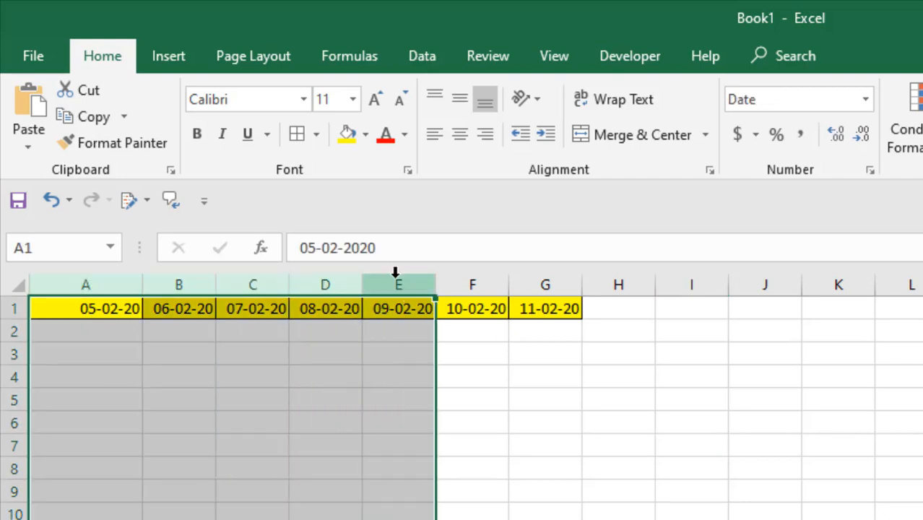
pyautogui.click(472, 309)
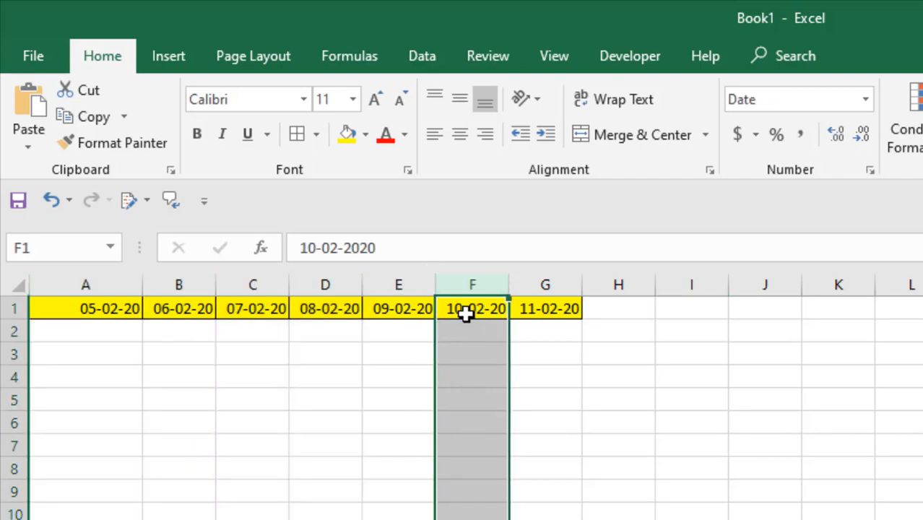
pyautogui.moveTo(482, 323)
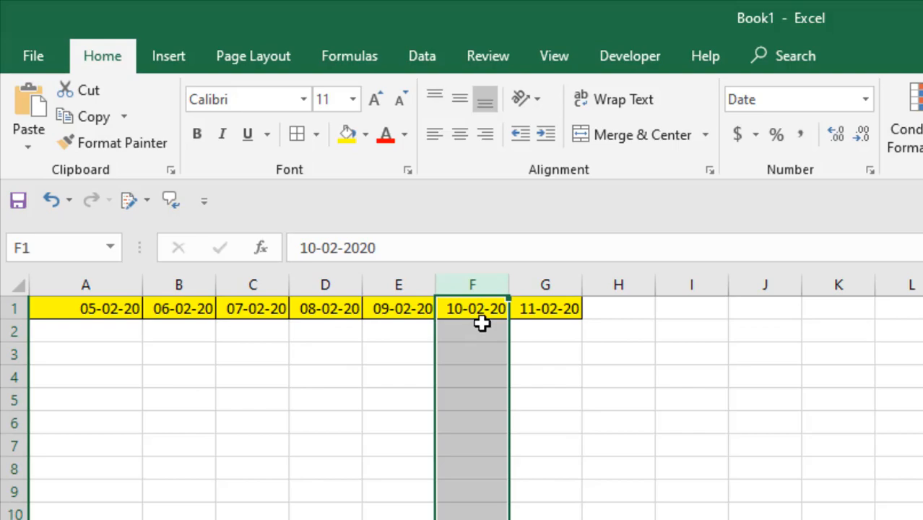
pyautogui.click(546, 309)
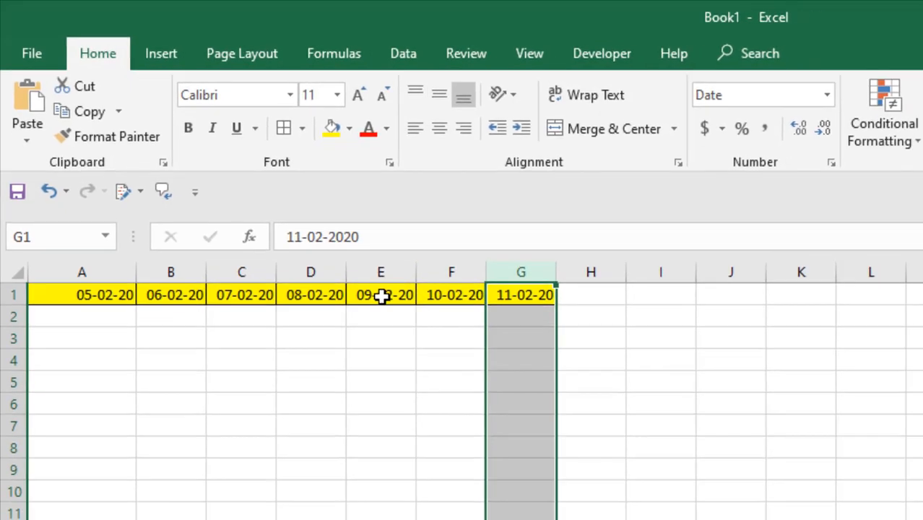
pyautogui.scroll(-3)
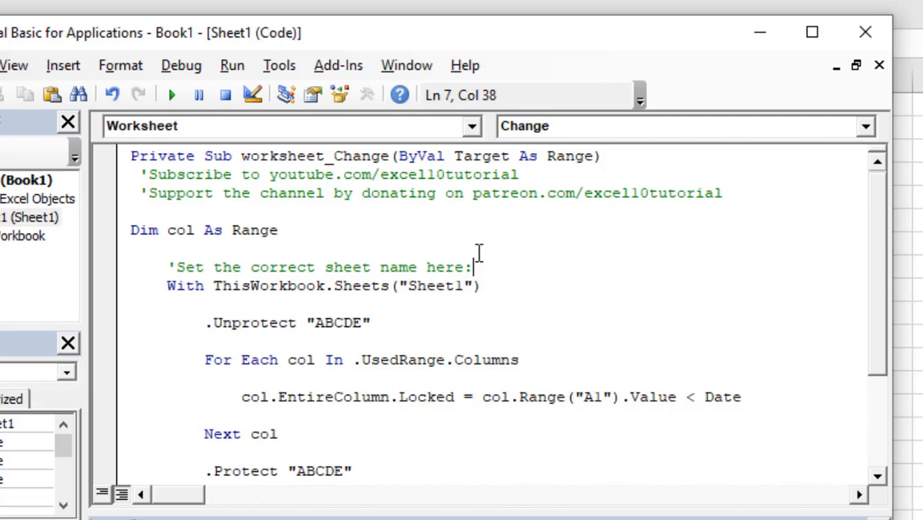
pyautogui.moveTo(213, 209)
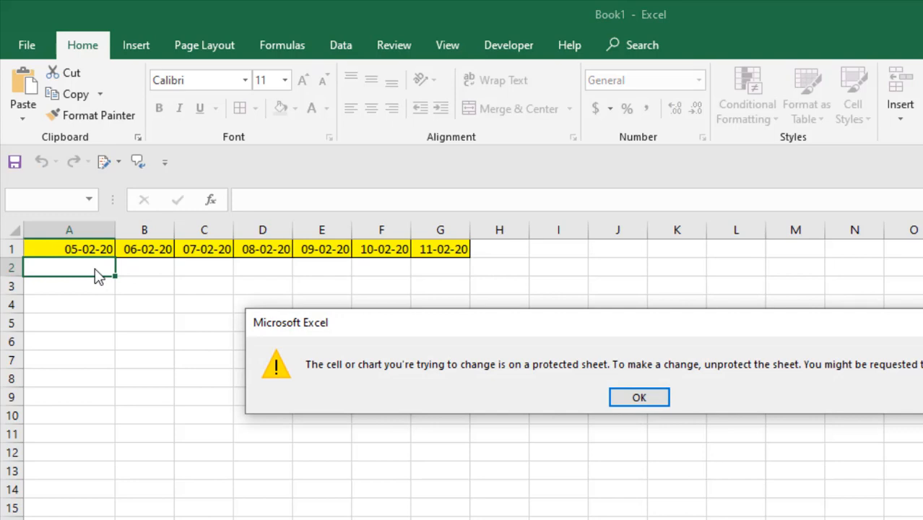
pyautogui.moveTo(378, 378)
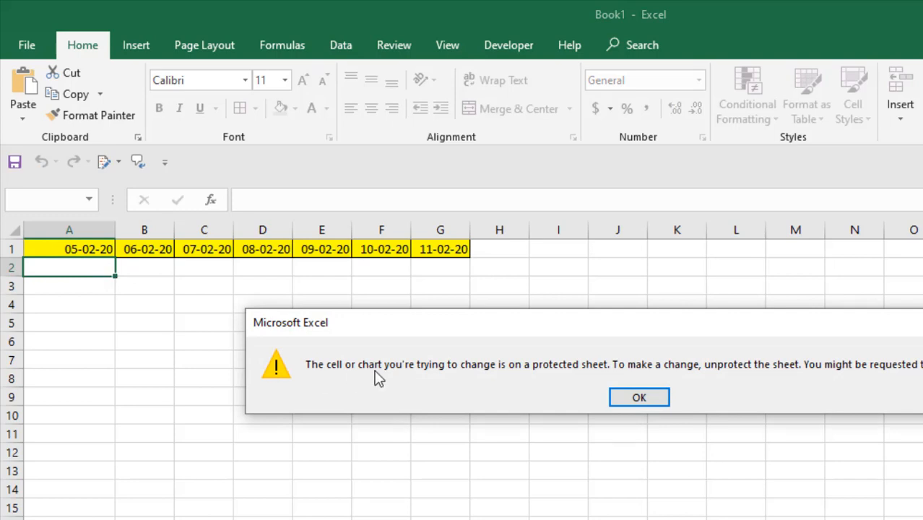
pyautogui.moveTo(90, 258)
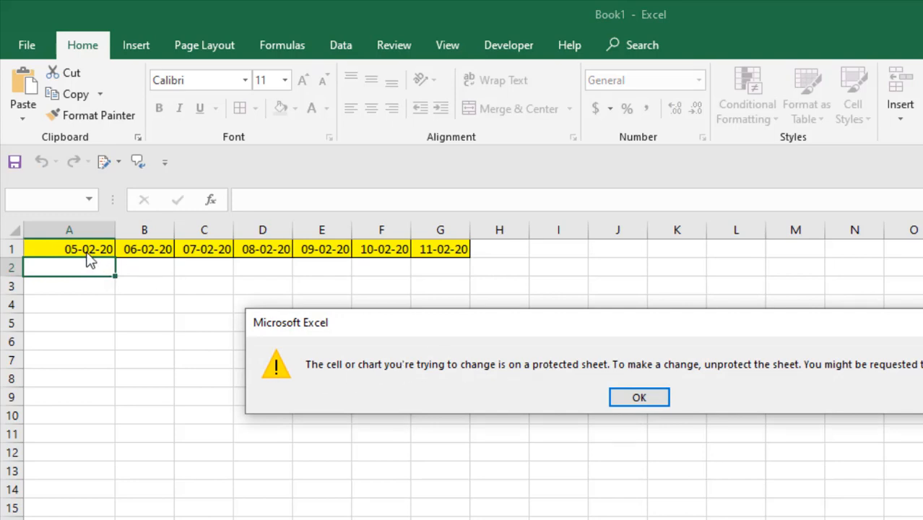
# Confirm past-date cell B2 refuses edits, then enter 'ghh' and 'ghgh' under 09-02-20 and 10-02-20.
pyautogui.click(639, 397)
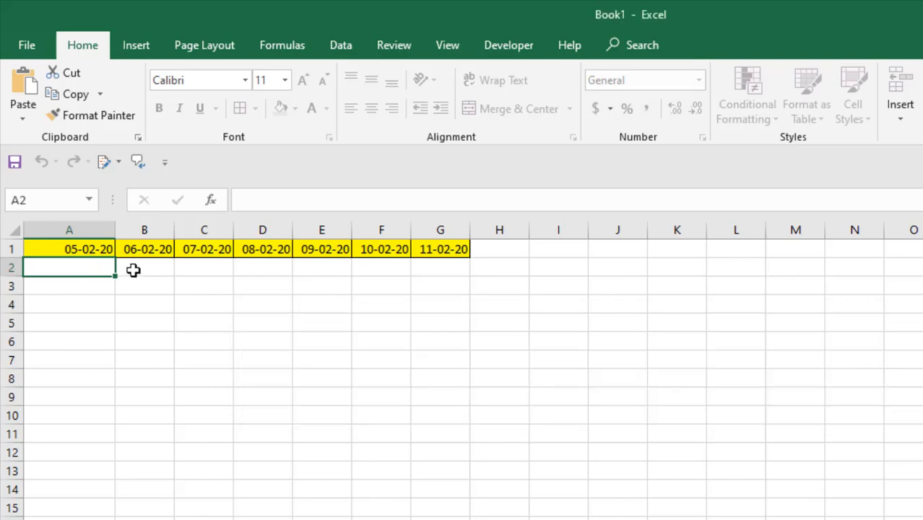
pyautogui.click(145, 267)
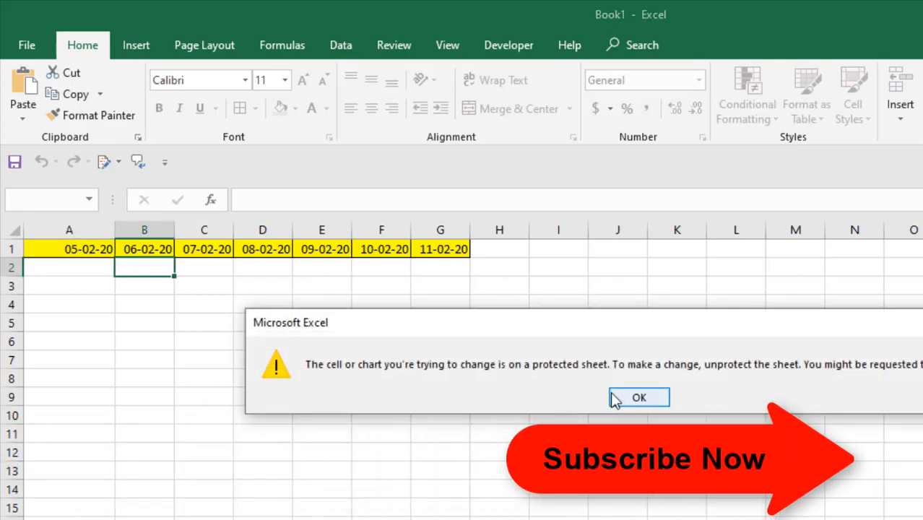
pyautogui.click(639, 397)
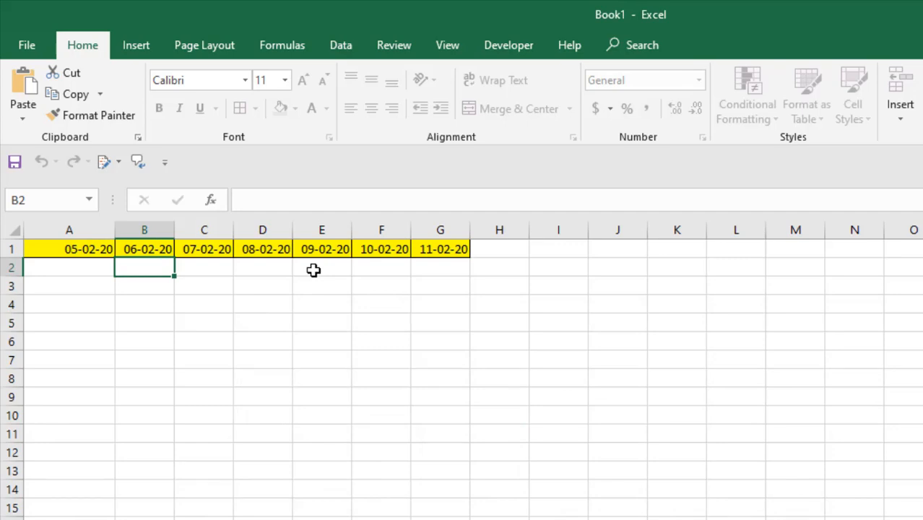
pyautogui.write('ghgh')
pyautogui.click(322, 267)
pyautogui.write('ghh')
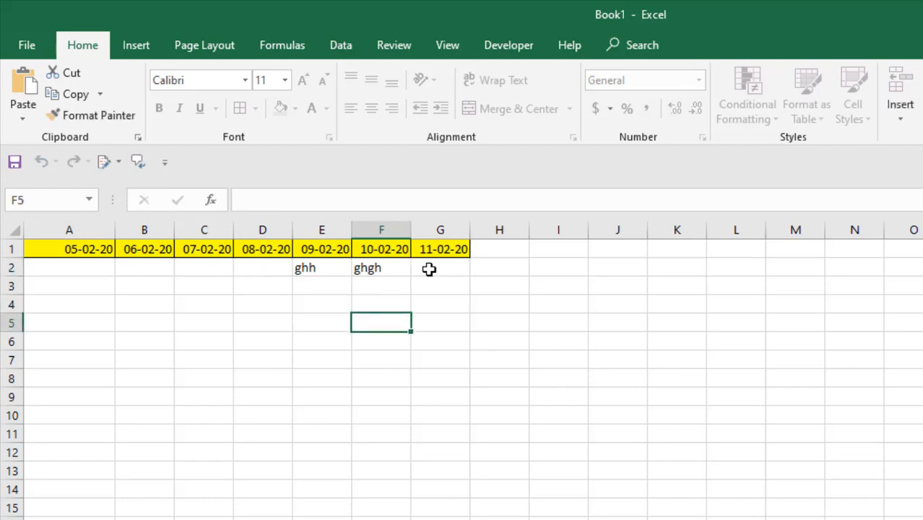
pyautogui.moveTo(328, 273)
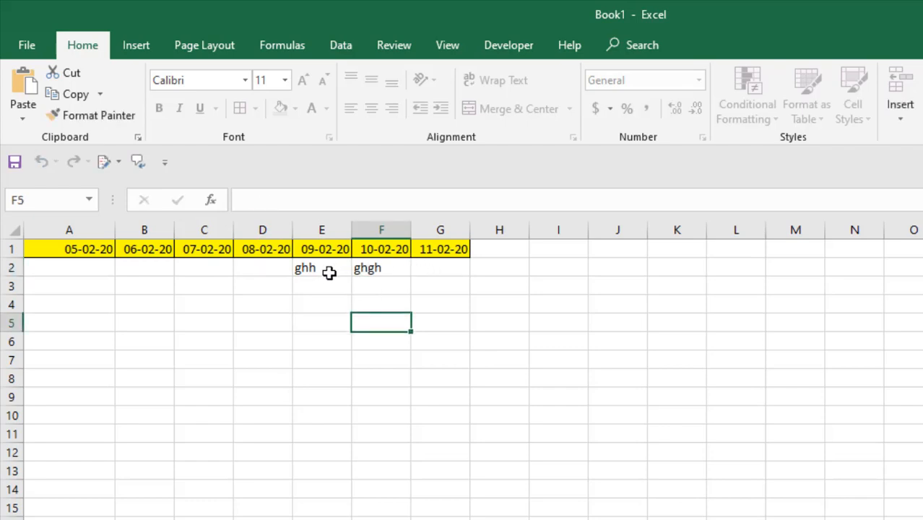
pyautogui.click(321, 230)
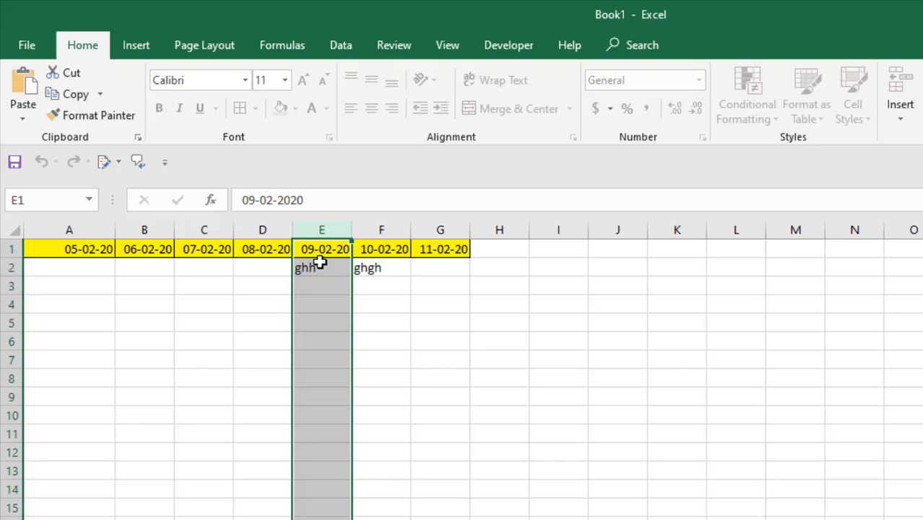
pyautogui.moveTo(301, 272)
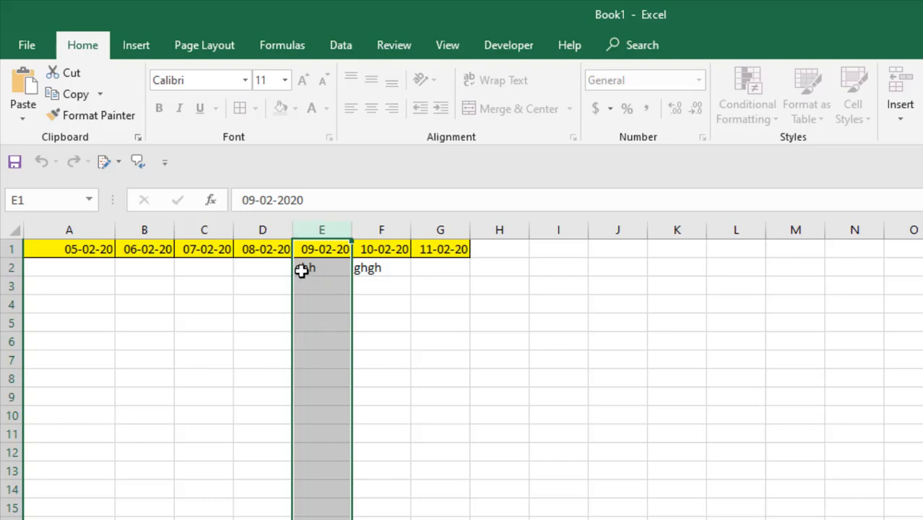
pyautogui.click(382, 229)
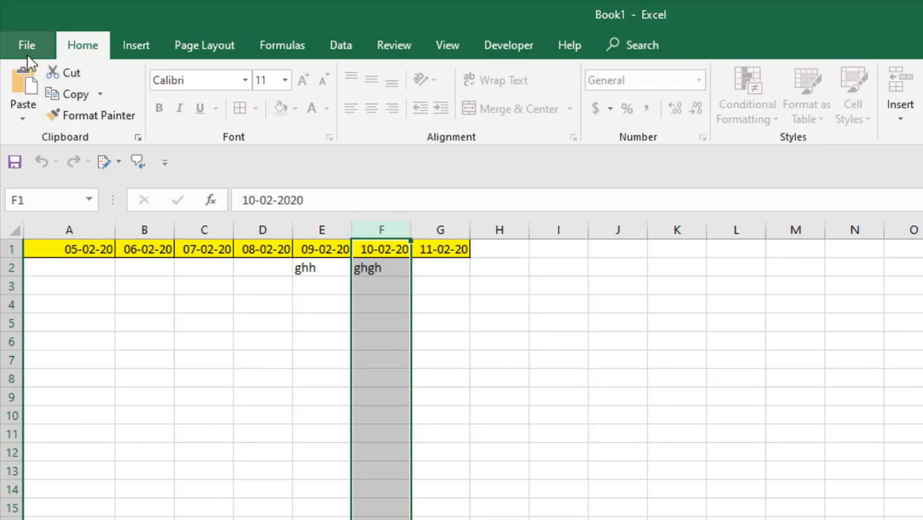
# Save as Excel Macro-Enabled Workbook Book1.xlsm, replacing the existing file, and reopen it from Explorer.
pyautogui.click(26, 44)
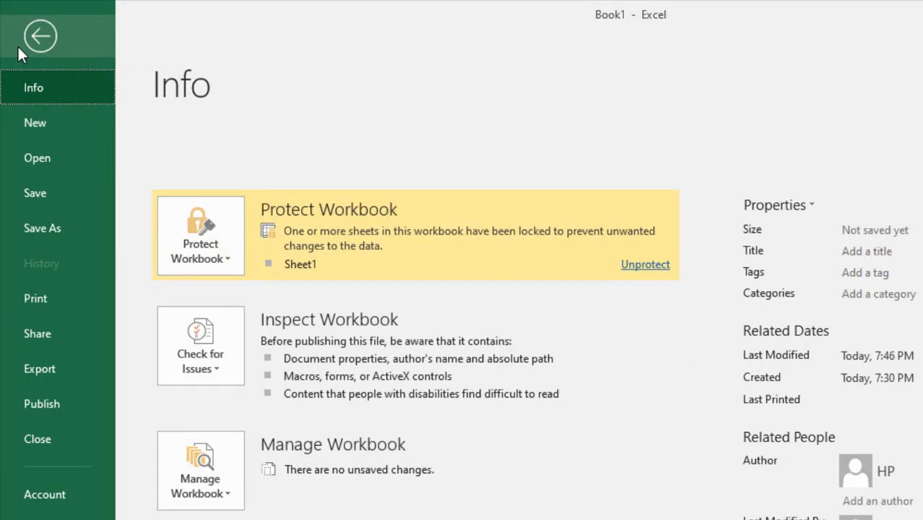
pyautogui.moveTo(40, 70)
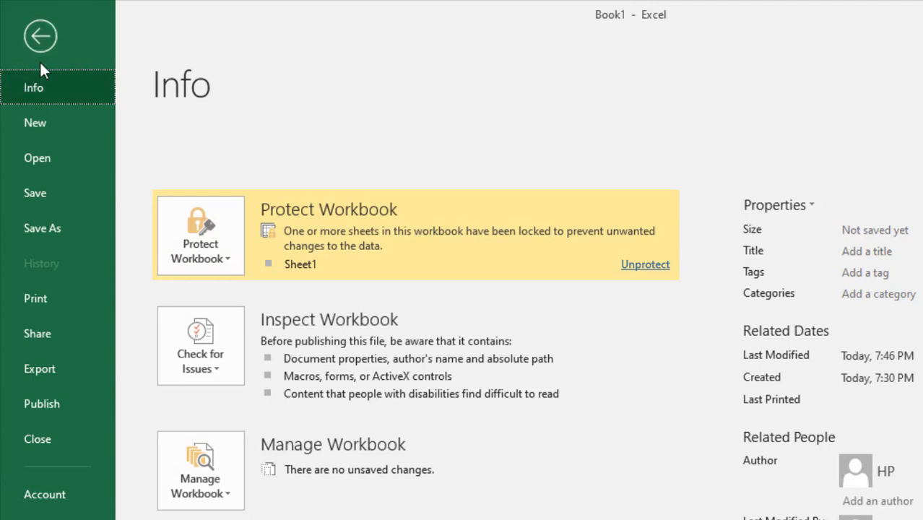
pyautogui.click(42, 229)
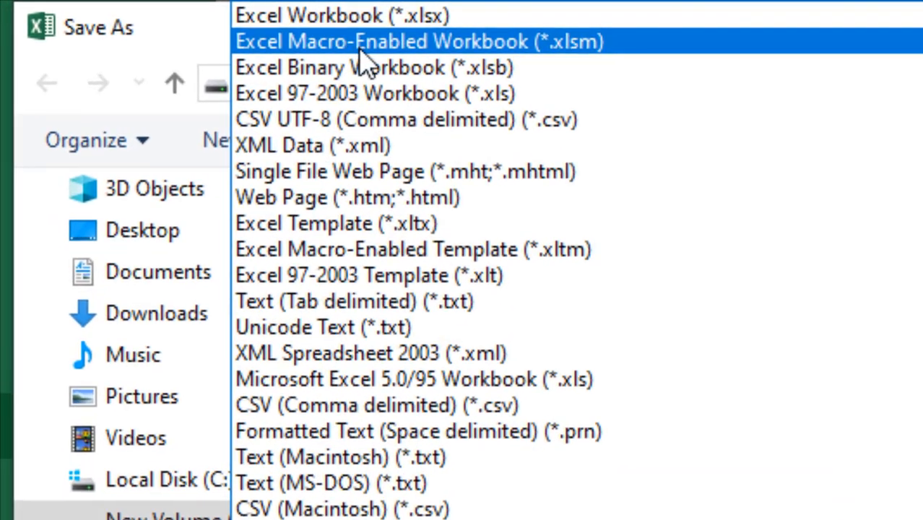
pyautogui.click(418, 41)
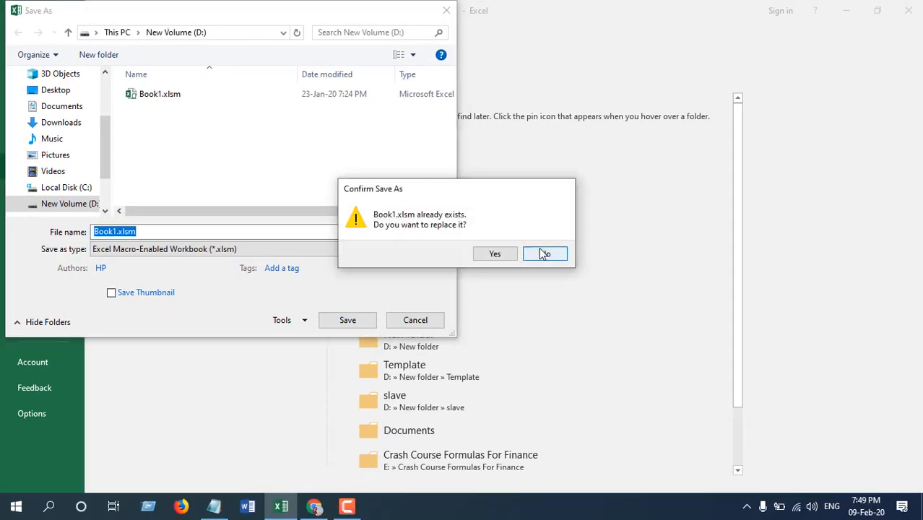
pyautogui.click(494, 254)
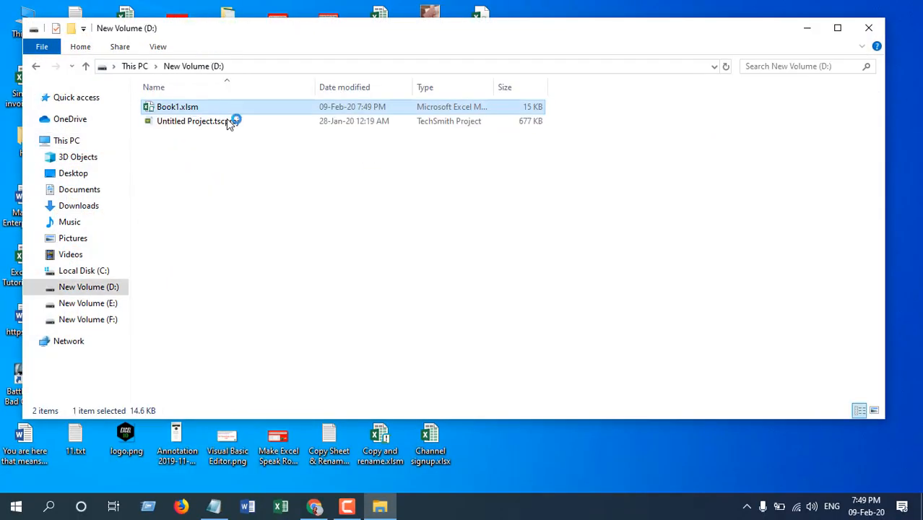
pyautogui.doubleClick(176, 107)
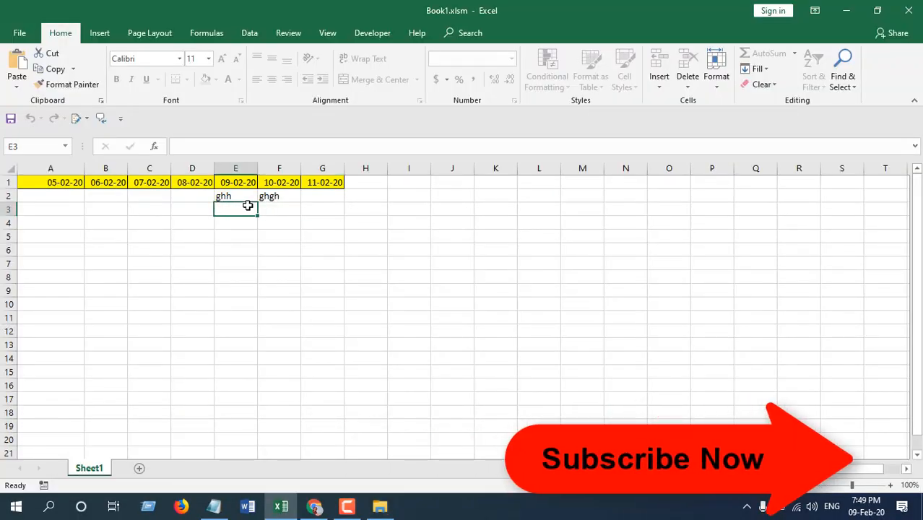